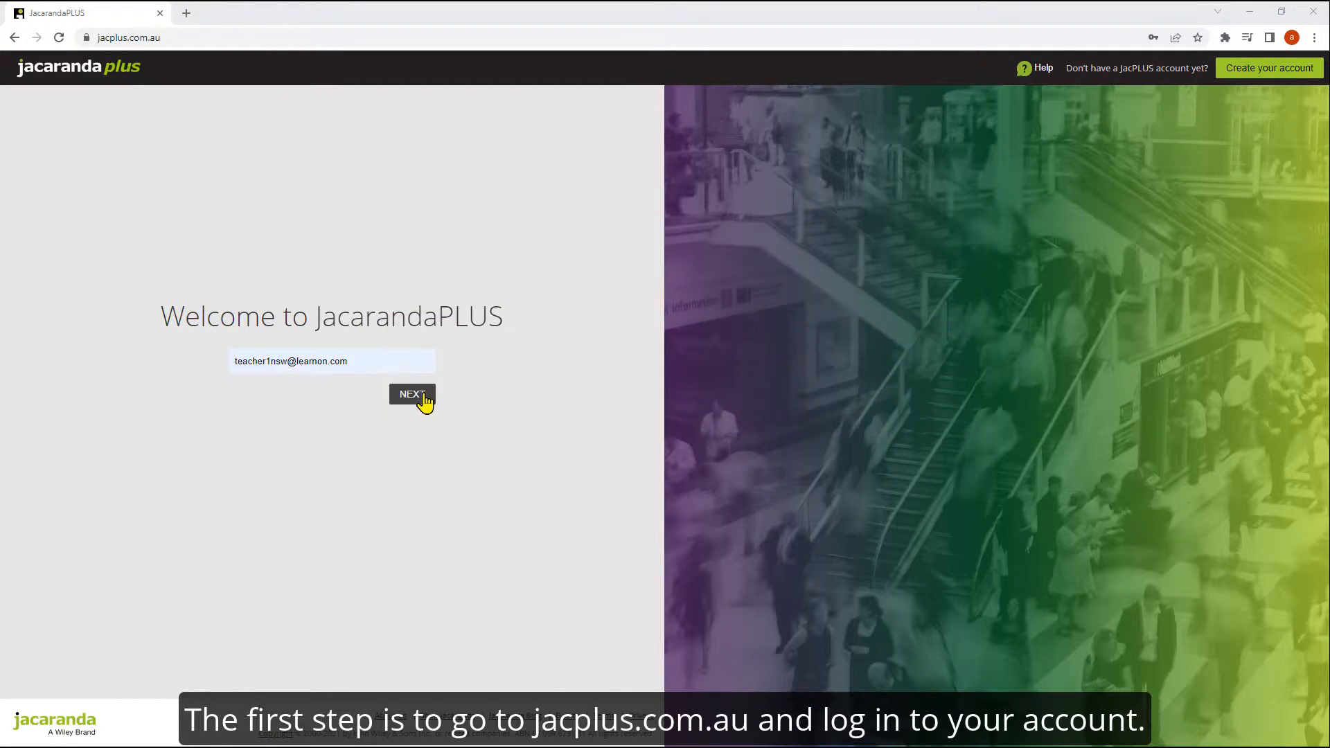
Sign in as the teacher and open the Jacaranda English 8 learnON title from My Bookshelf.
{"action": "left_click", "coordinate": [412, 394]}
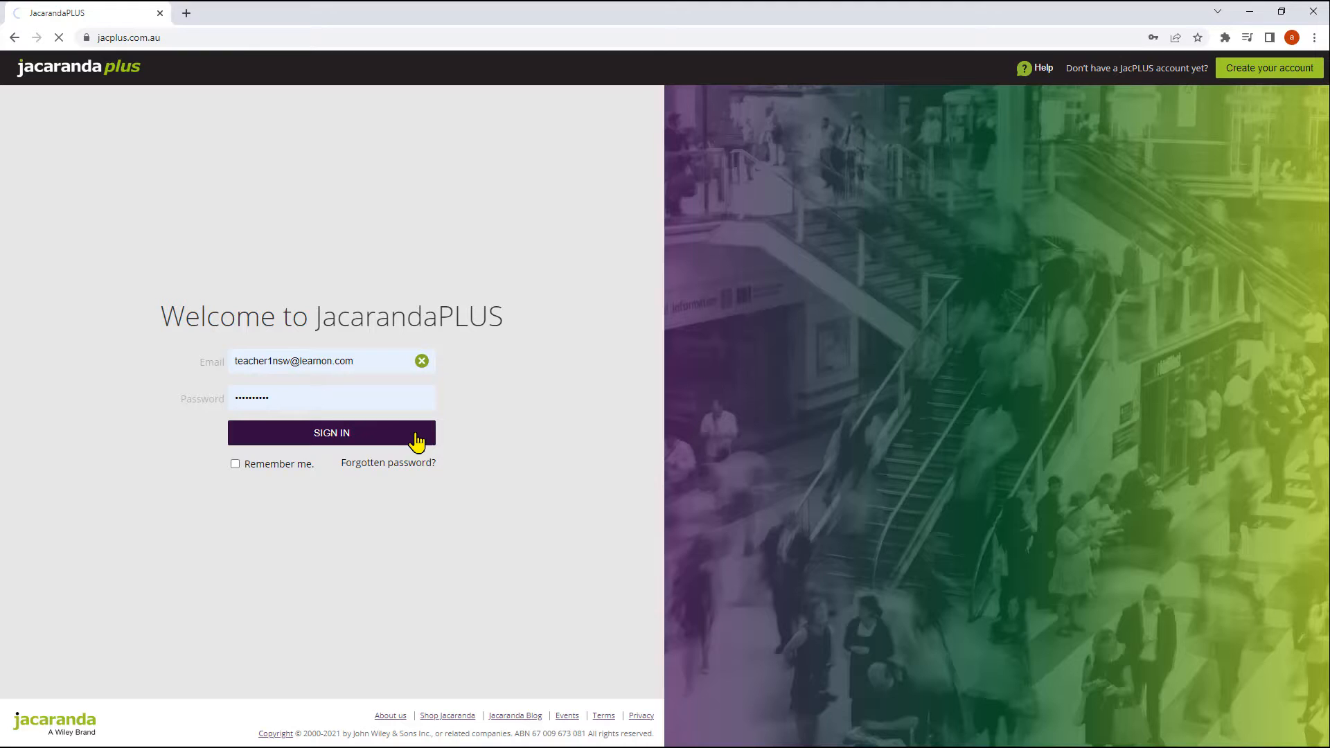
{"action": "left_click", "coordinate": [331, 432]}
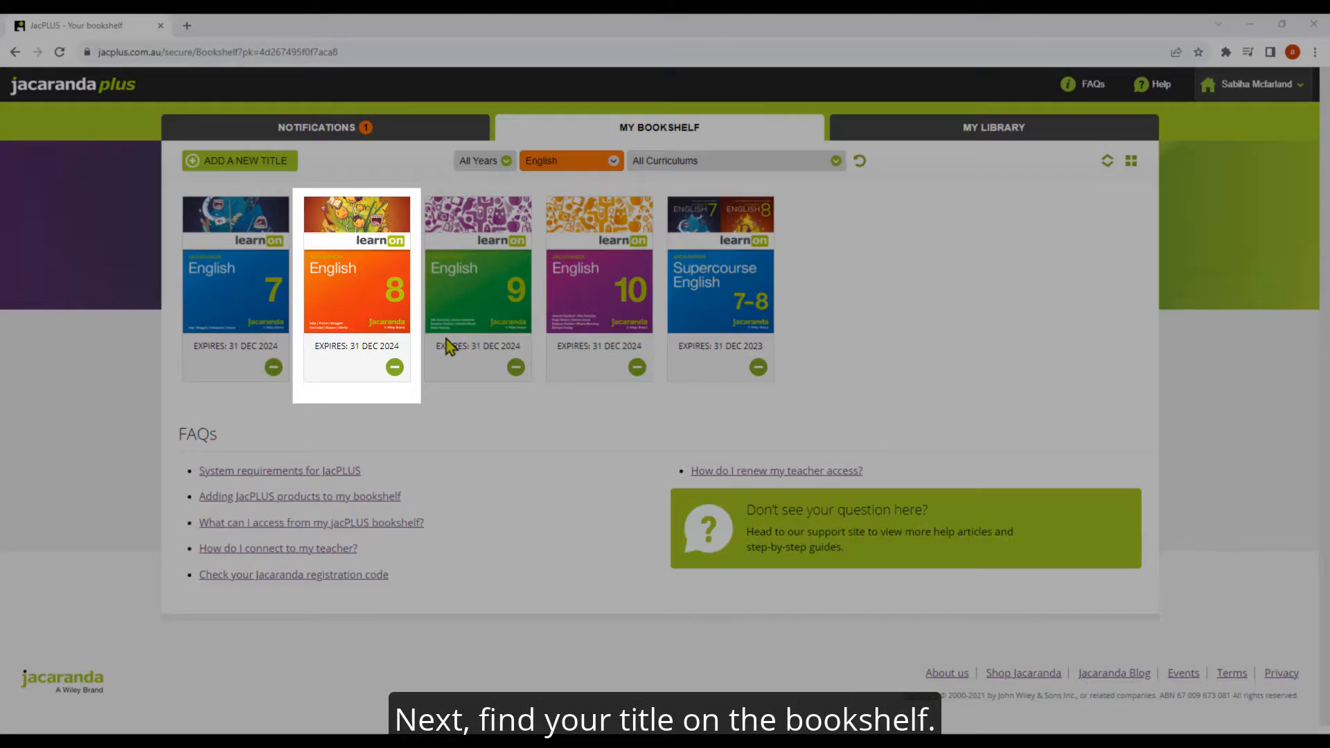
{"action": "left_click", "coordinate": [356, 292]}
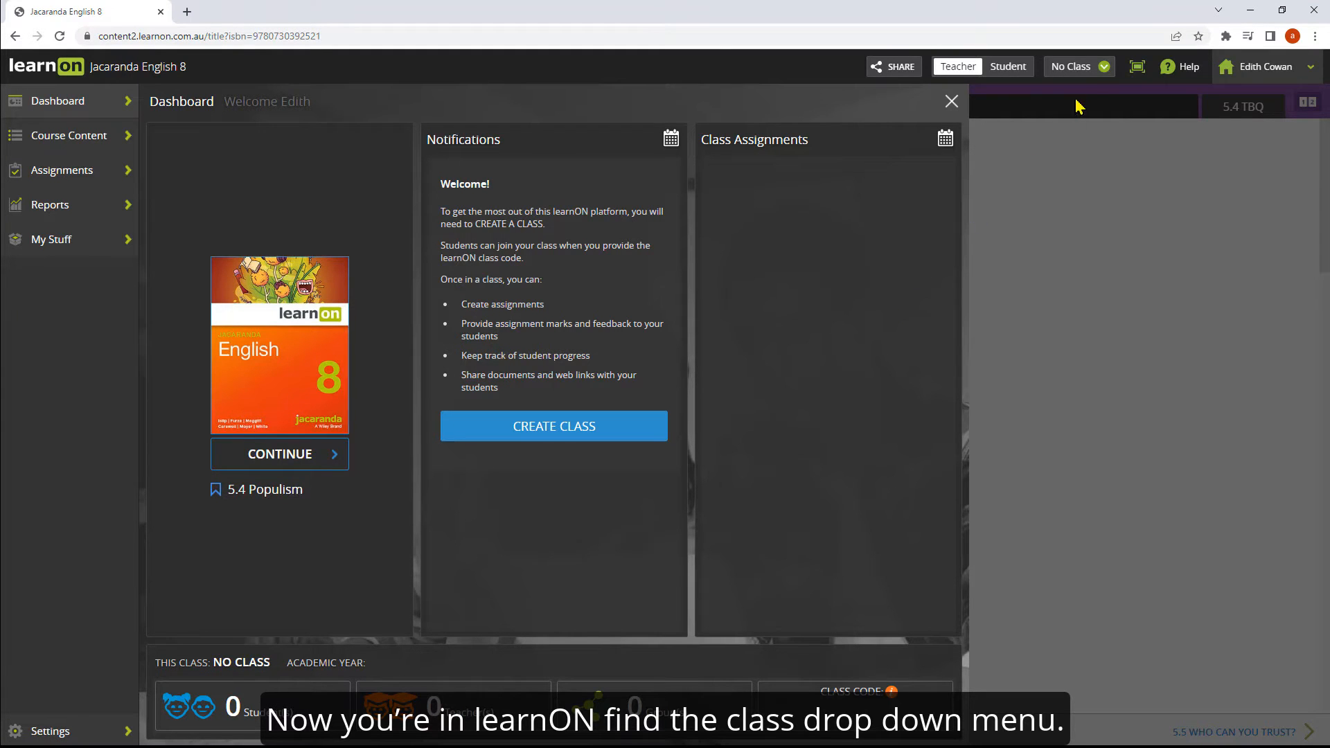
Create a new English 8 class named Class 8B with academic year 2023.
{"action": "left_click", "coordinate": [1072, 66]}
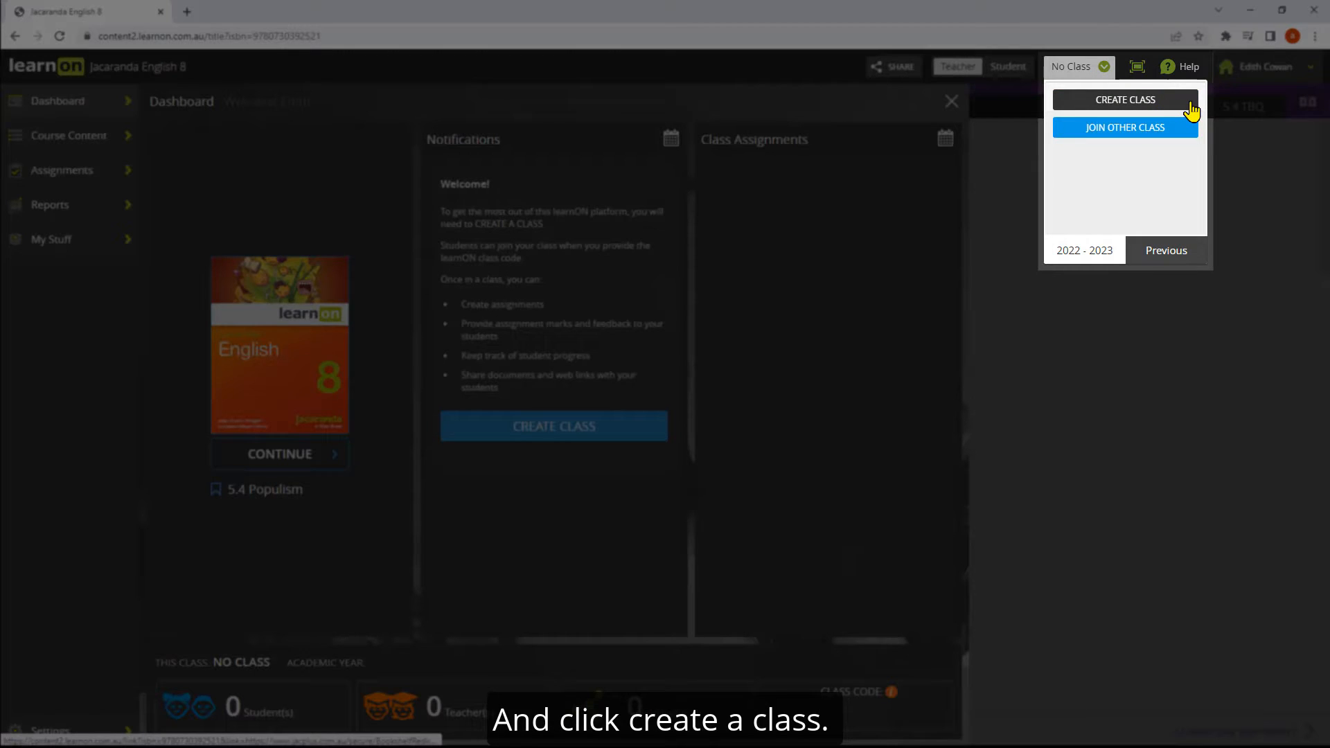
{"action": "left_click", "coordinate": [1125, 99]}
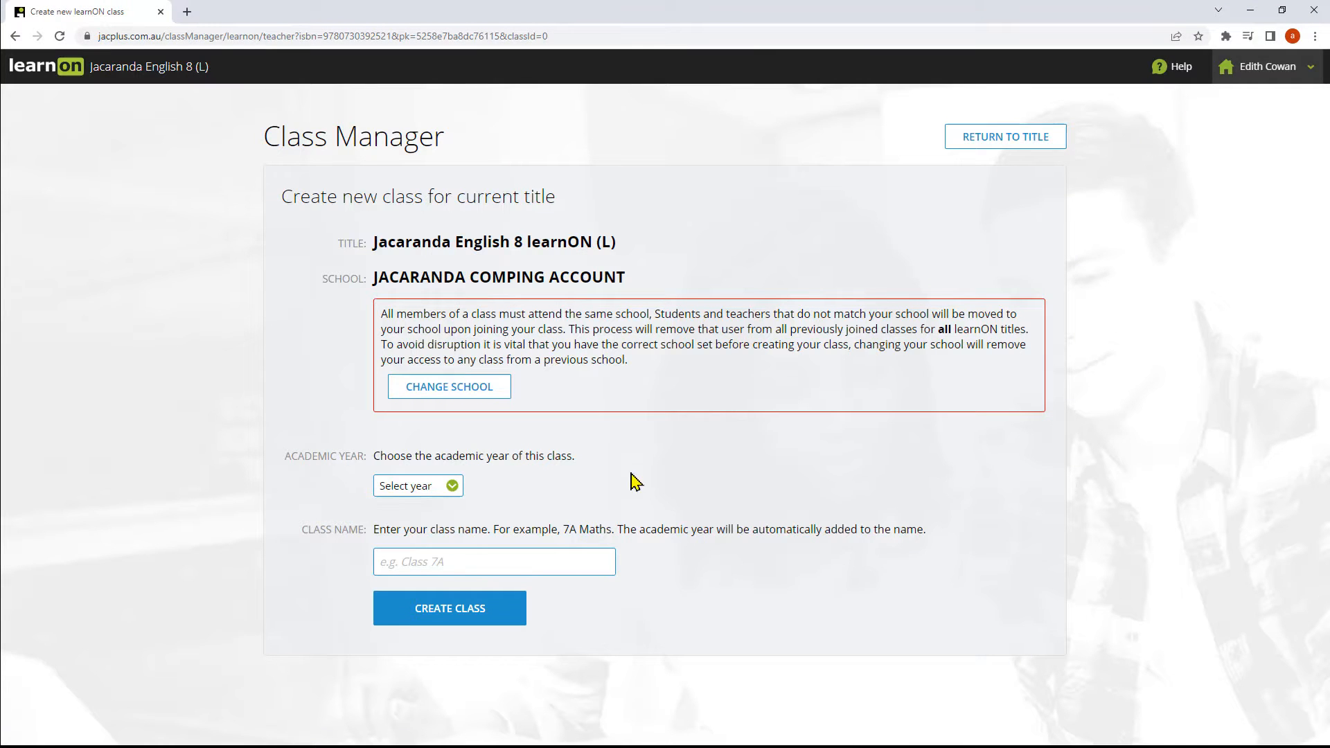
{"action": "left_click", "coordinate": [416, 485]}
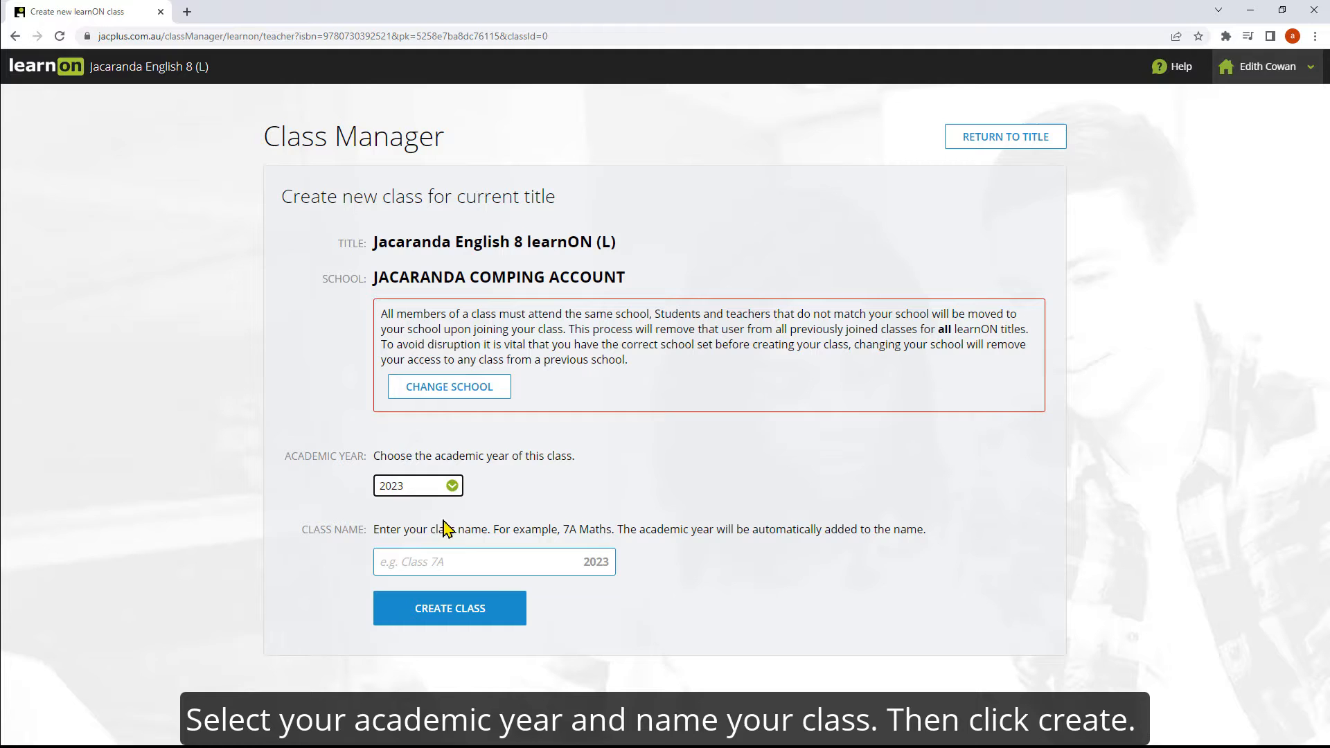
{"action": "type", "text": "Class 8B"}
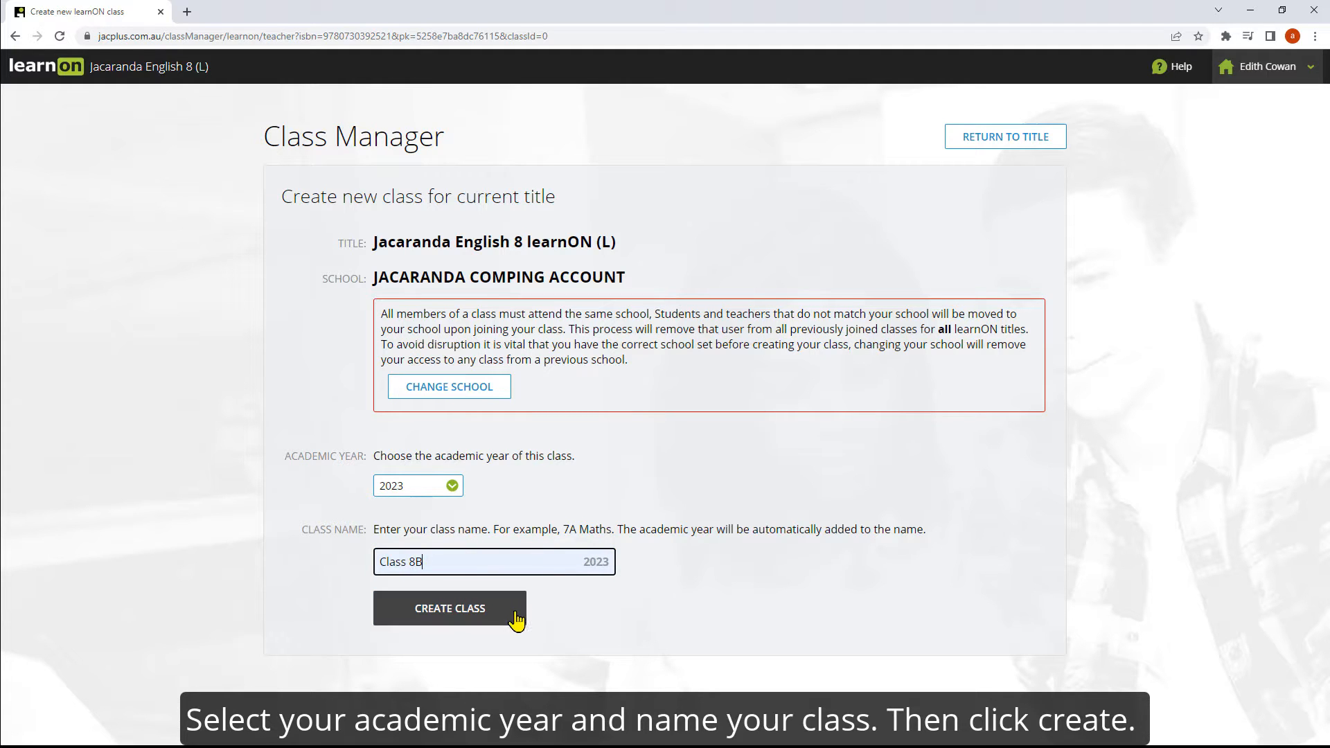
{"action": "left_click", "coordinate": [449, 608]}
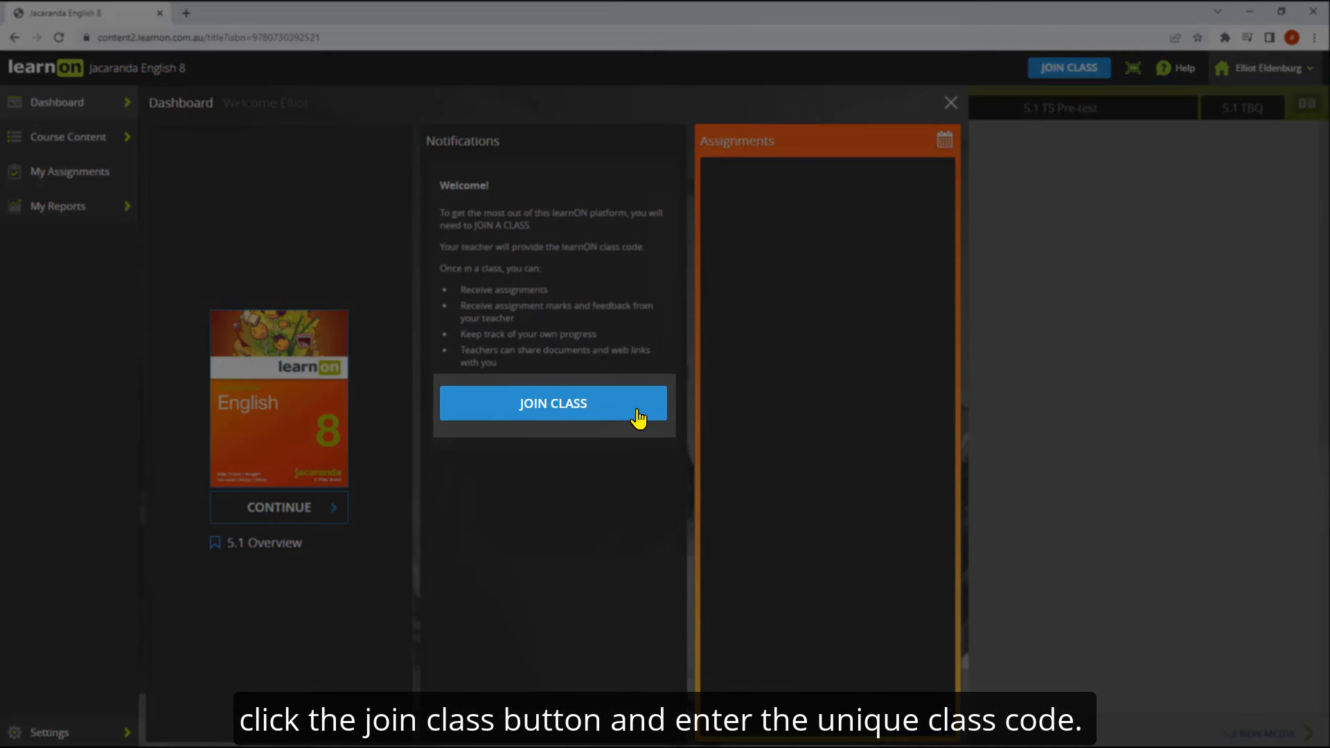
{"action": "left_click", "coordinate": [552, 403]}
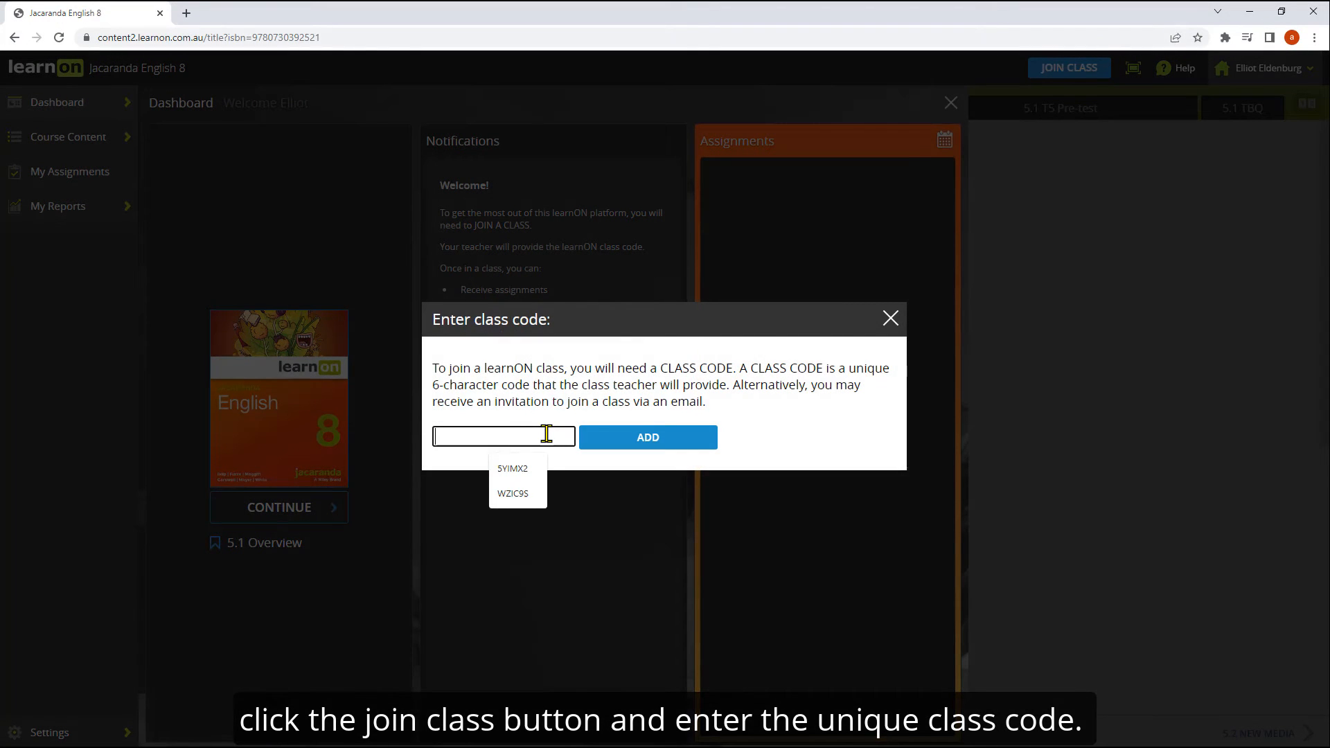
{"action": "left_click", "coordinate": [647, 437]}
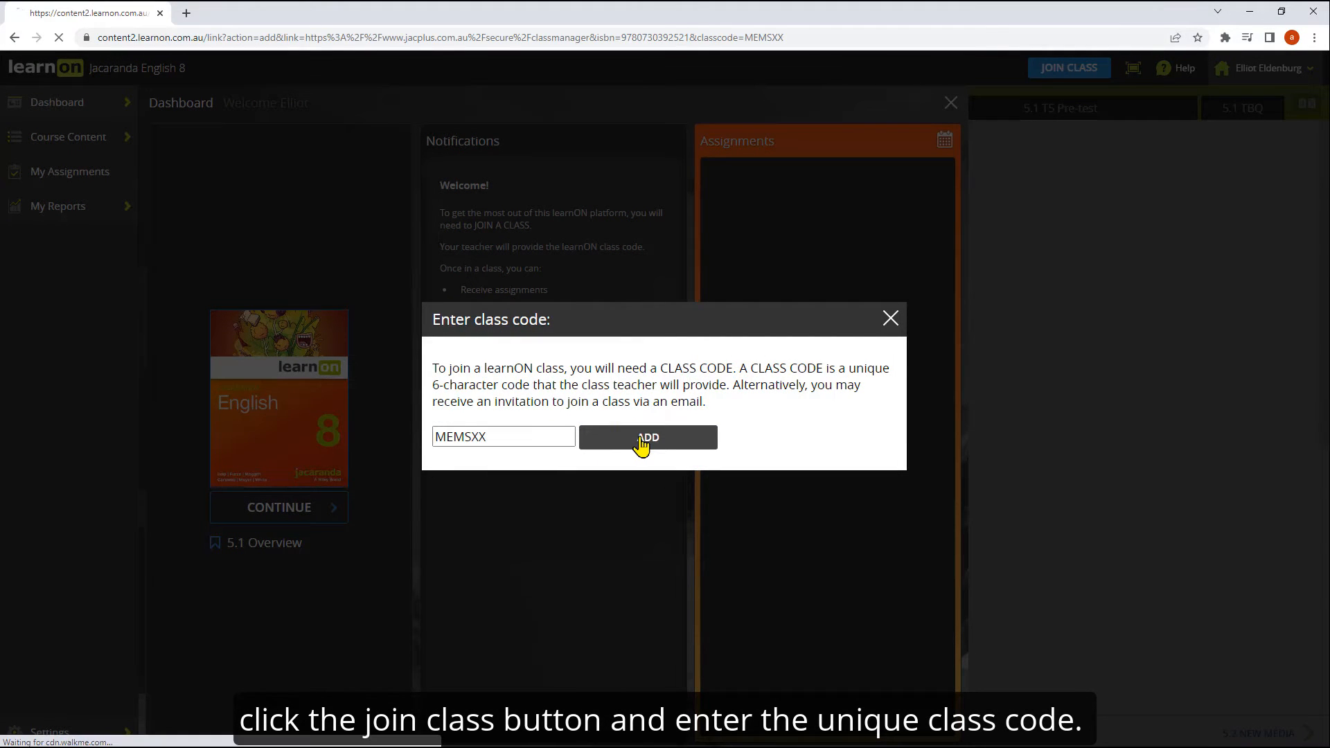
{"action": "left_click", "coordinate": [647, 437]}
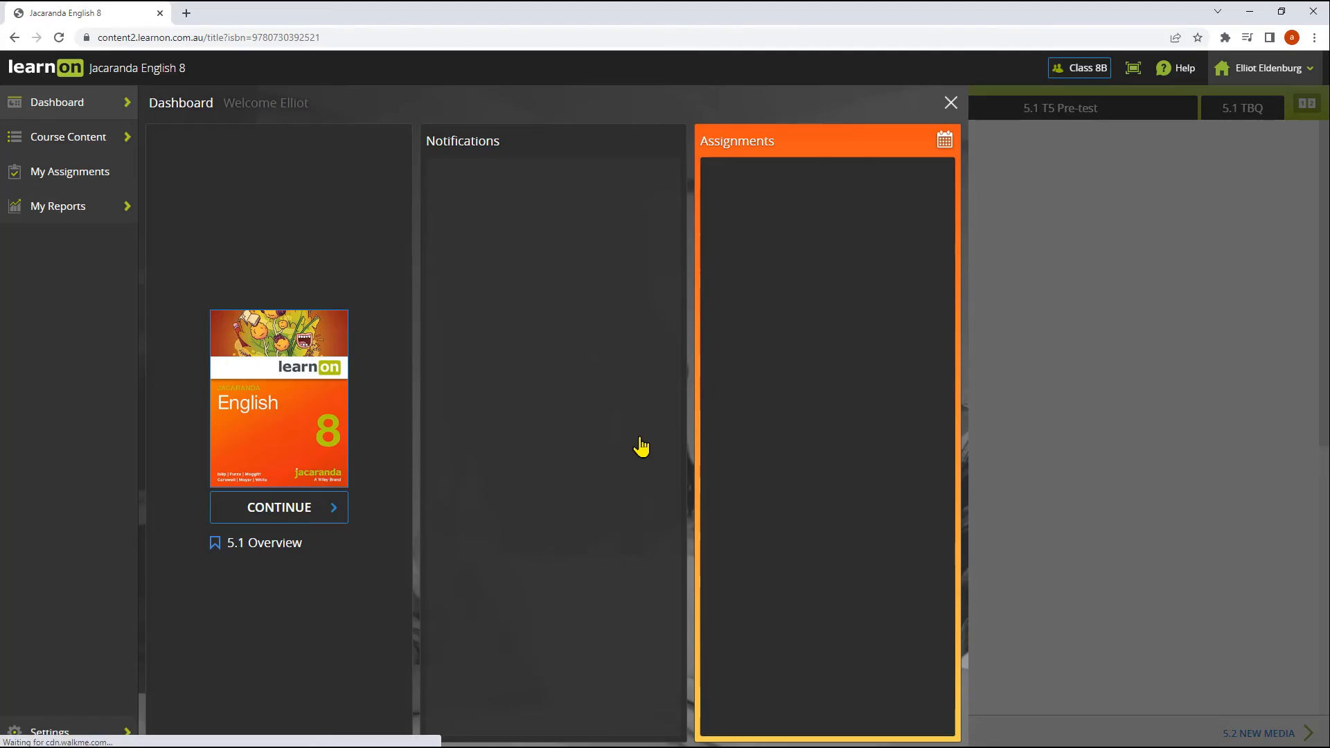